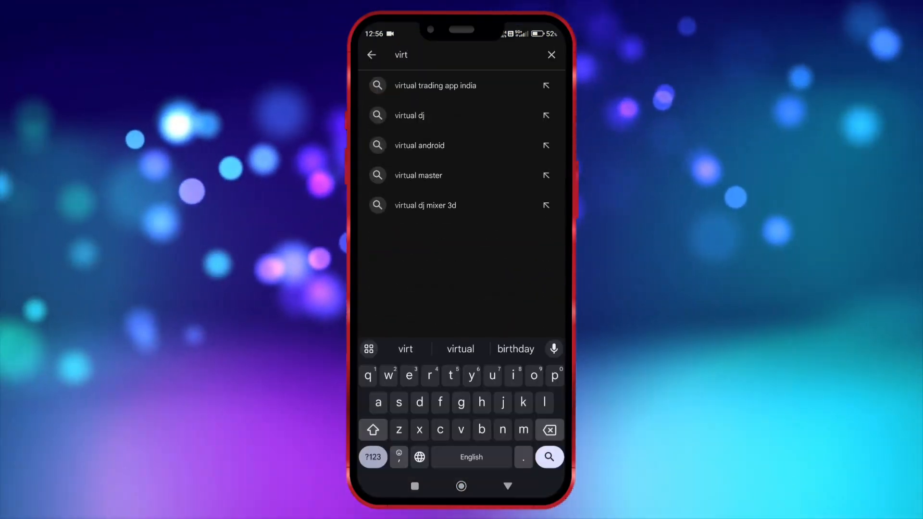
Select the Virtual Master search suggestion and accept its privacy notice.
left_click(418, 175)
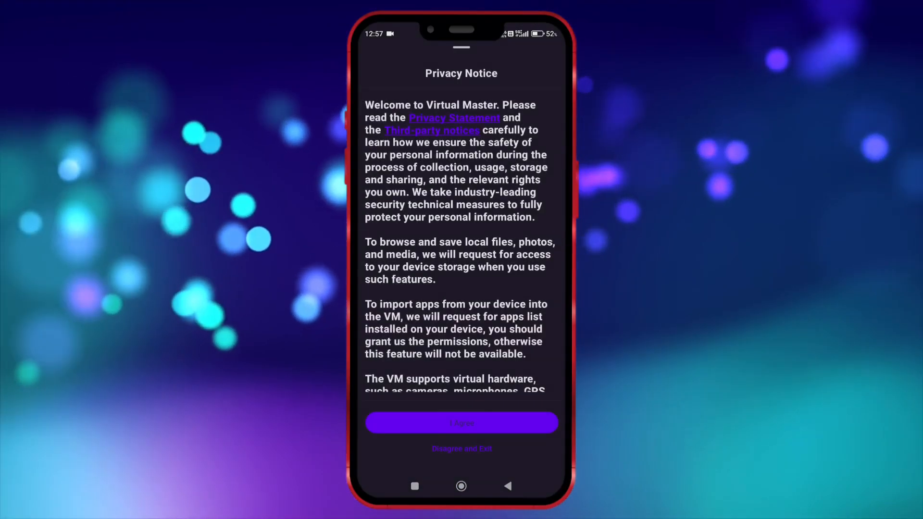
left_click(462, 423)
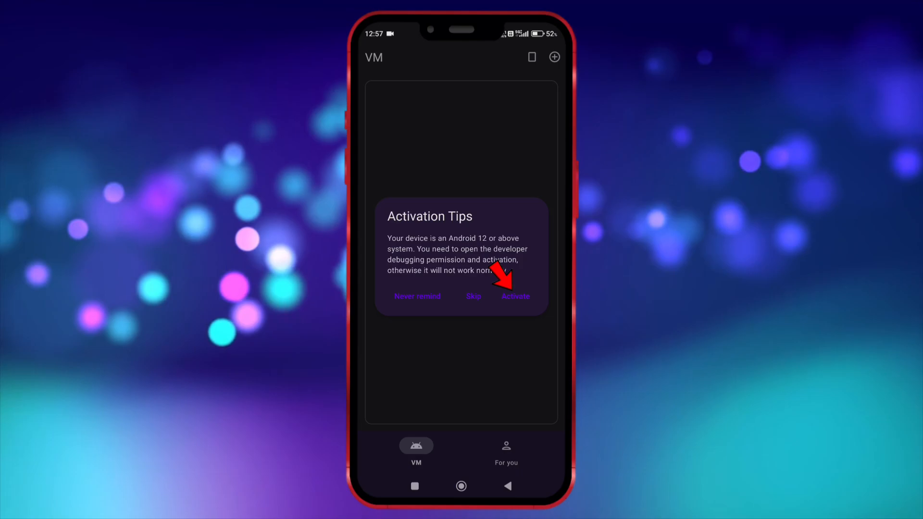
Start Virtual Master activation and follow its guide into the phone's Additional settings.
left_click(514, 297)
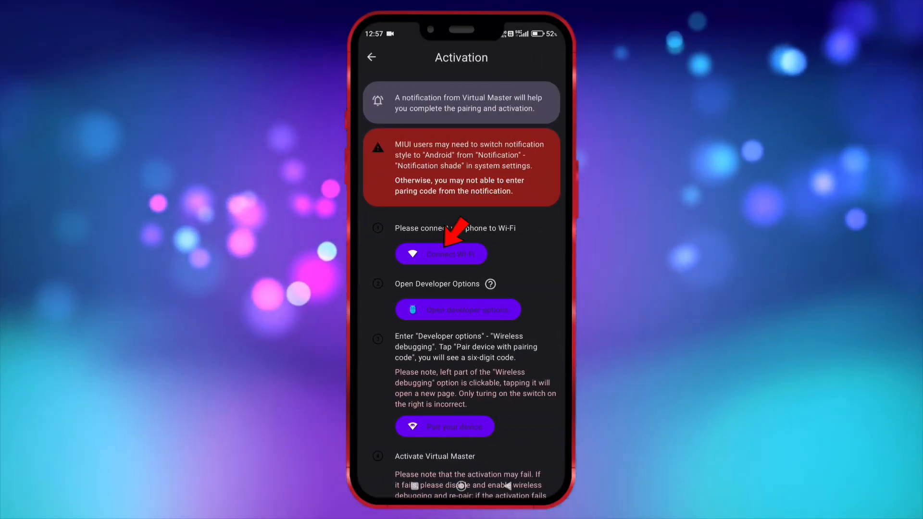
left_click(441, 254)
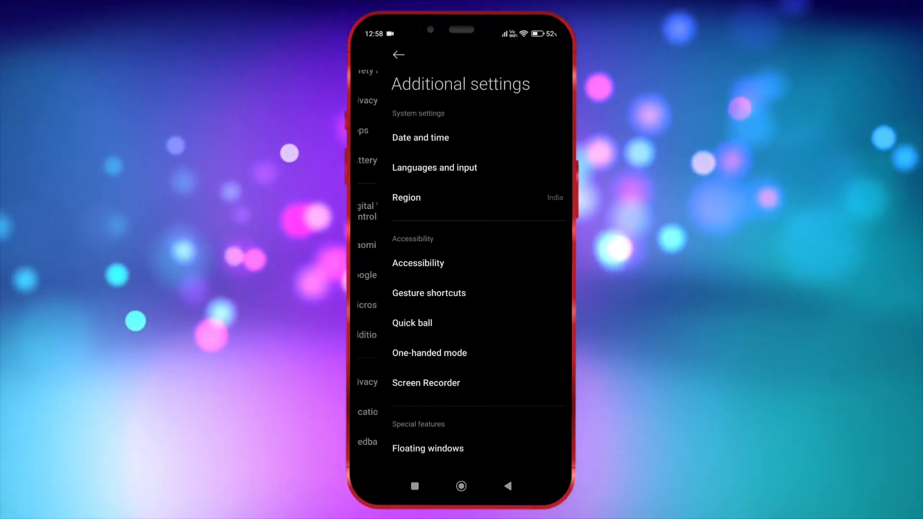
Enable Wireless debugging in Developer options and pair Virtual Master with a six-digit code.
left_click(415, 486)
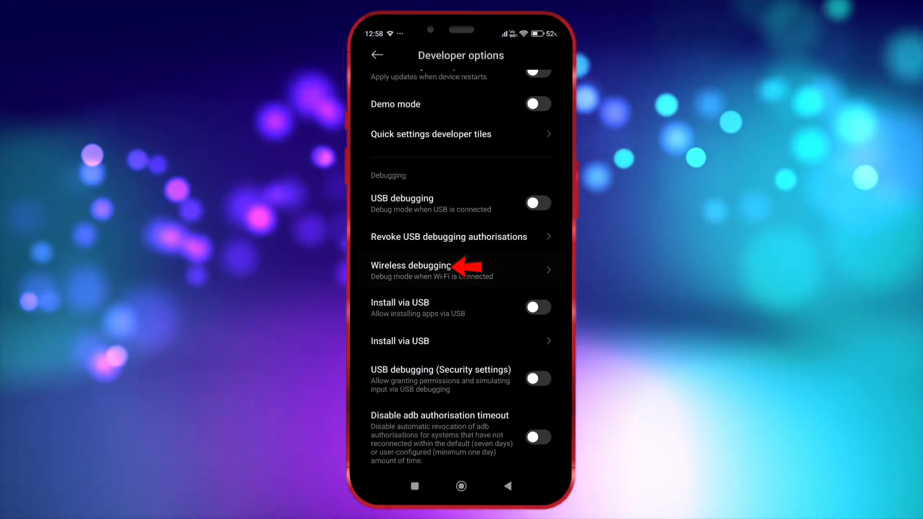
left_click(410, 265)
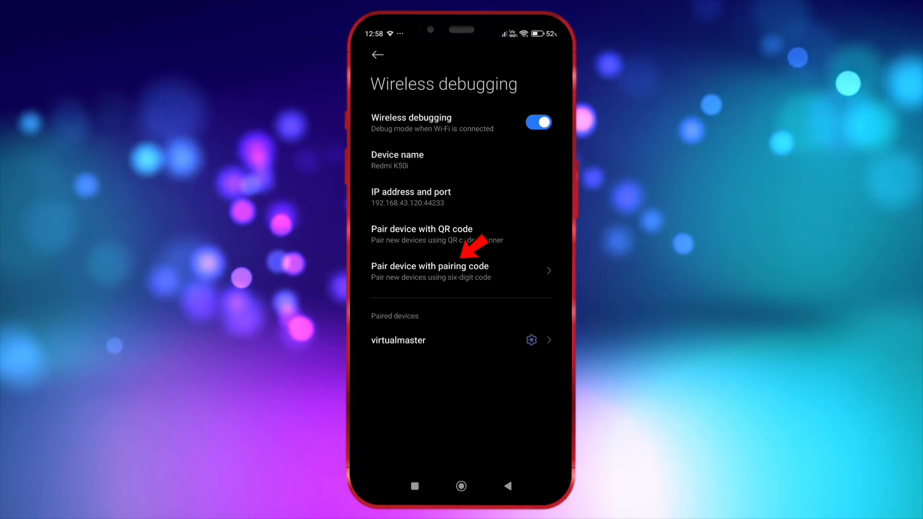
left_click(430, 271)
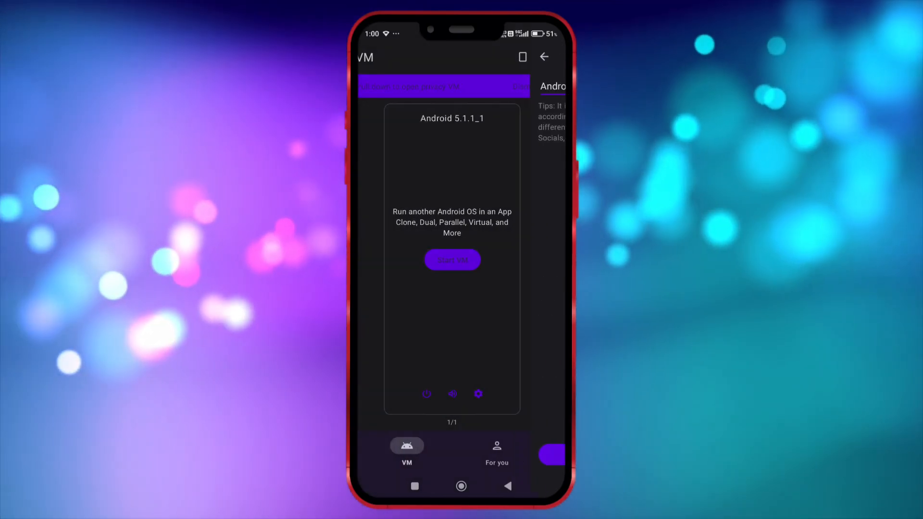
Create the Android 5.1.1 virtual machine from the chosen ROM.
left_click(452, 260)
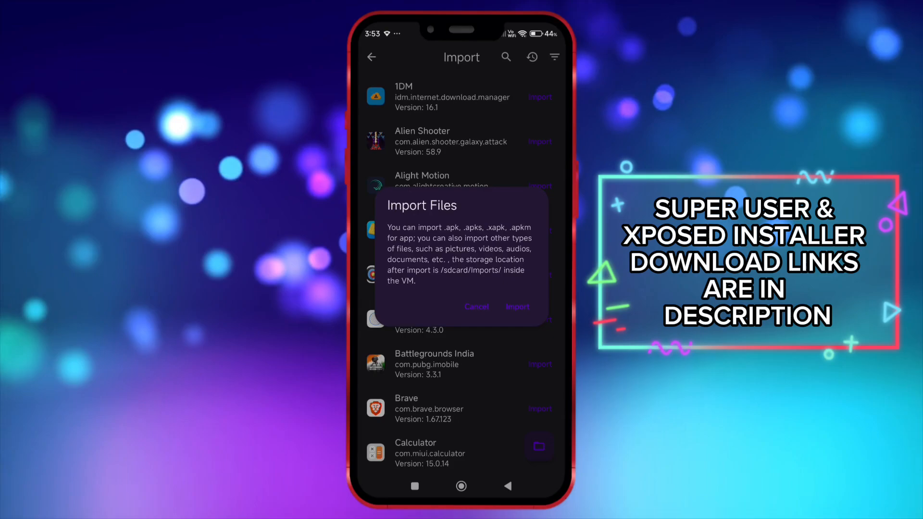
Import the Superuser, Xposed Installer and Root Checker APKs, then launch Root Checker.
left_click(516, 307)
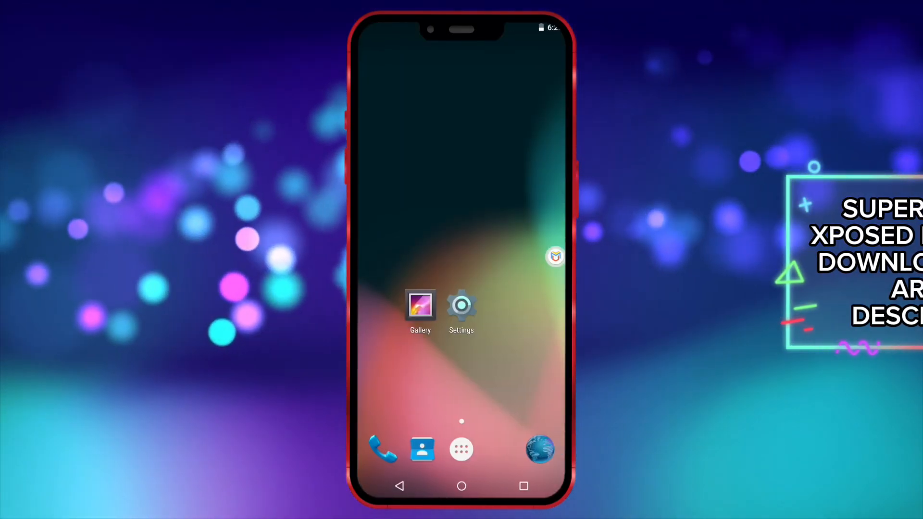
left_click(461, 449)
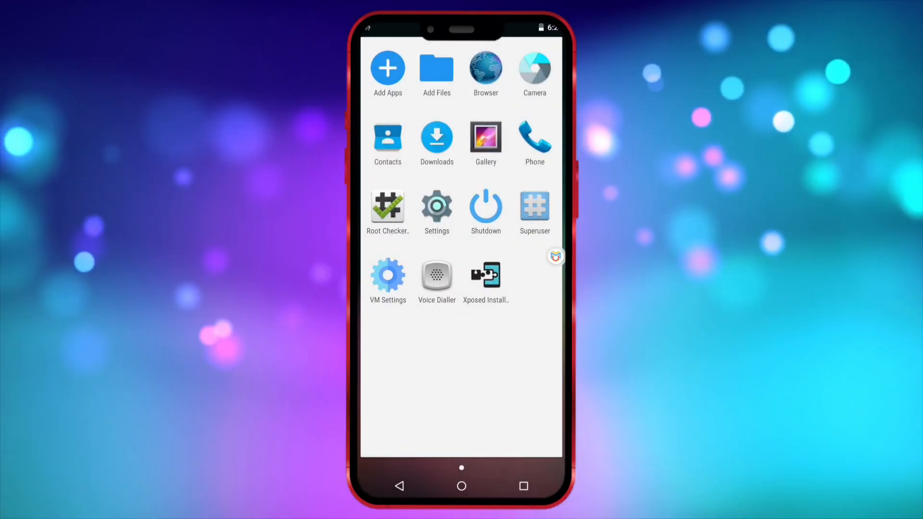
left_click(388, 207)
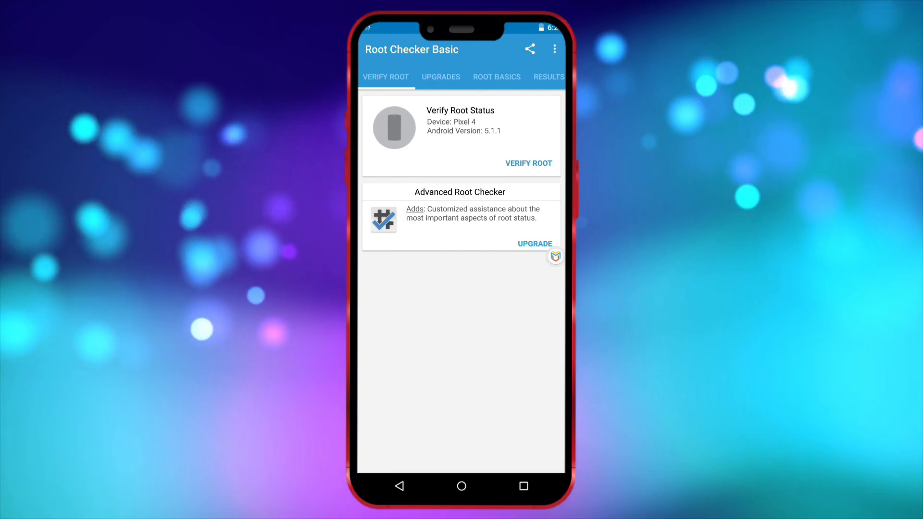
Run VERIFY ROOT in Root Checker and allow its Superuser request.
left_click(528, 163)
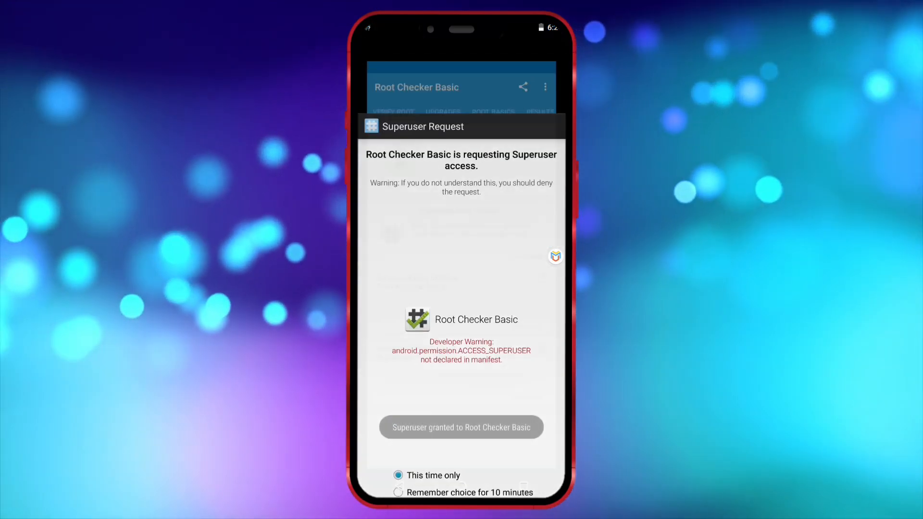
left_click(461, 427)
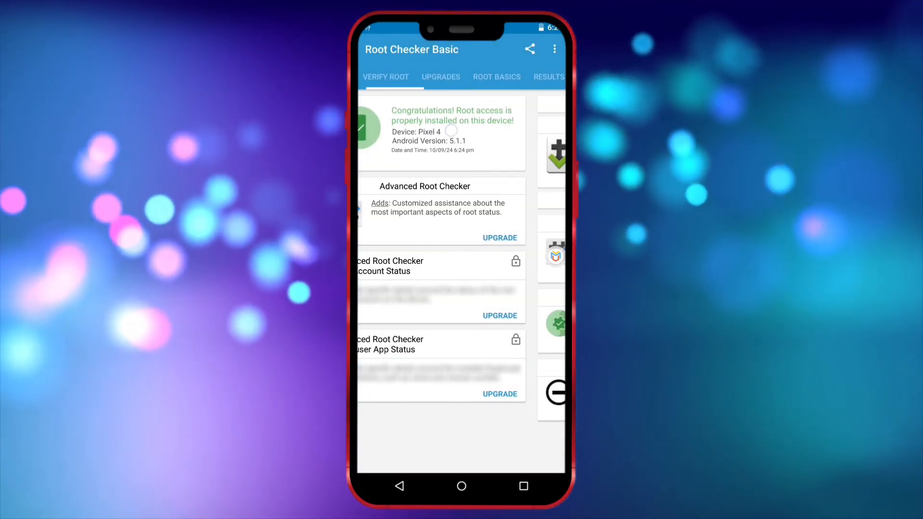